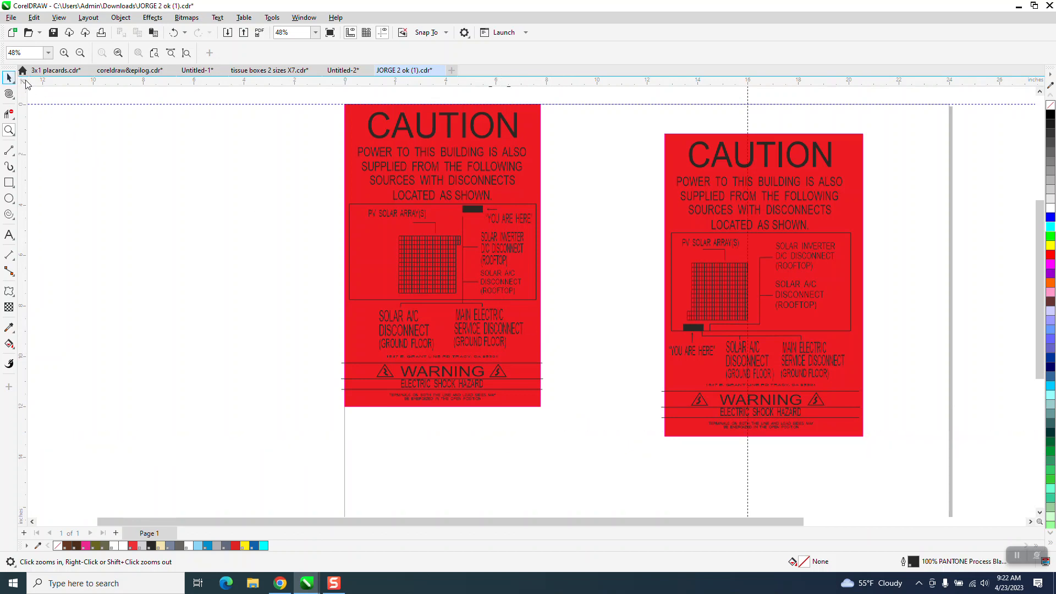
- Select the label A group and zoom in on its WARNING section lines
left_click(442, 256)
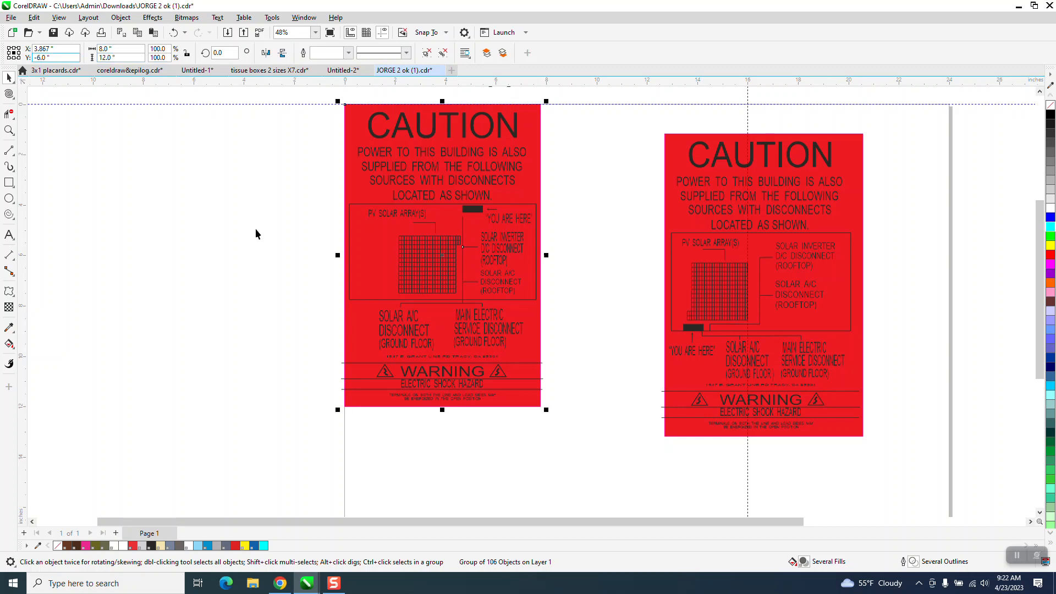
left_click(128, 70)
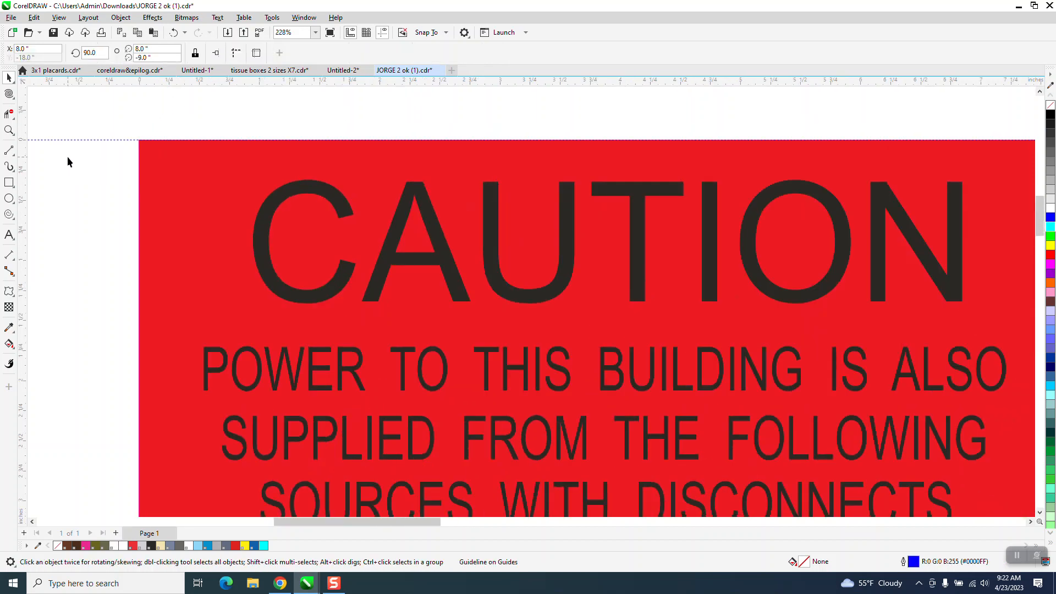
scroll("down", 3)
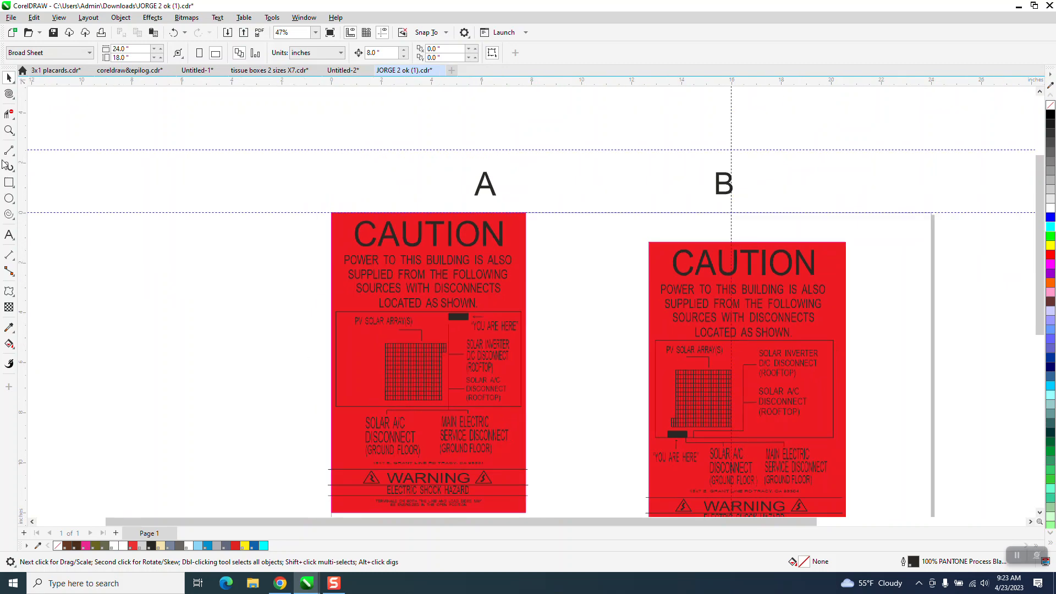
left_click(534, 493)
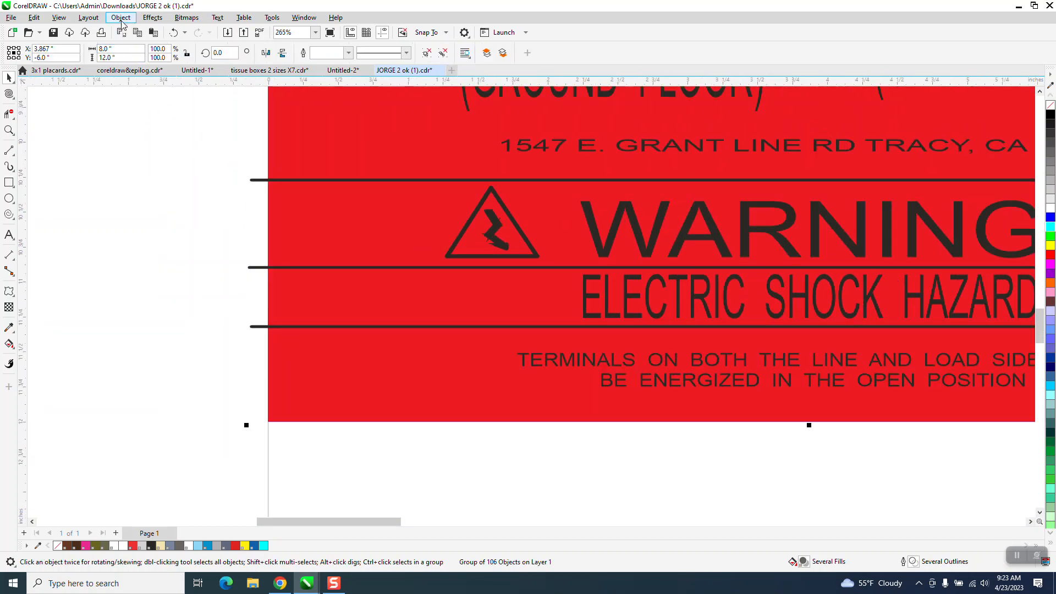
- Ungroup label A's 106 objects via Object > Group > Ungroup
left_click(121, 17)
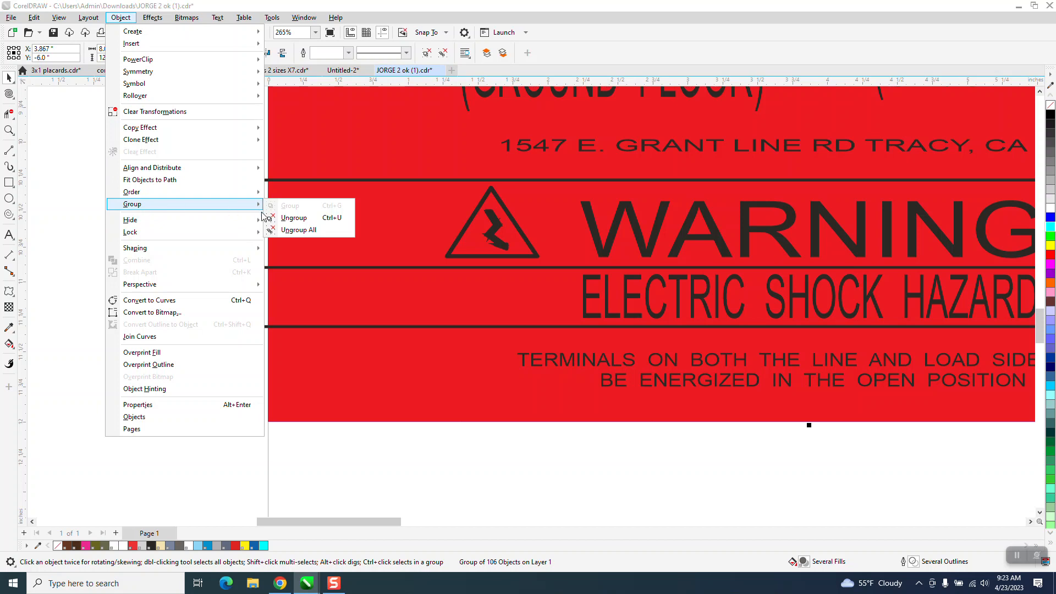
left_click(293, 217)
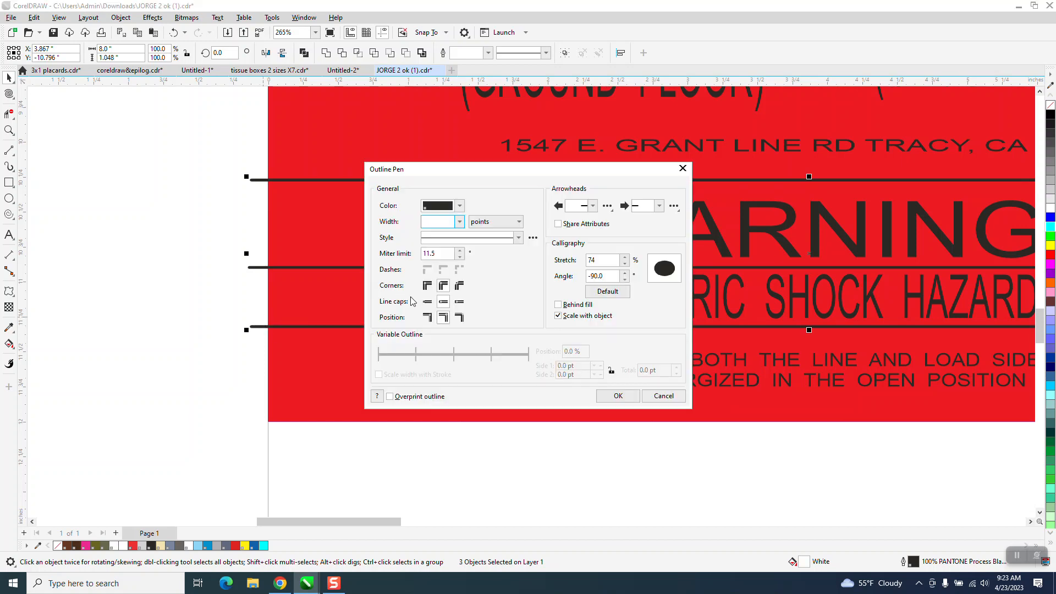
mouse_move(426, 301)
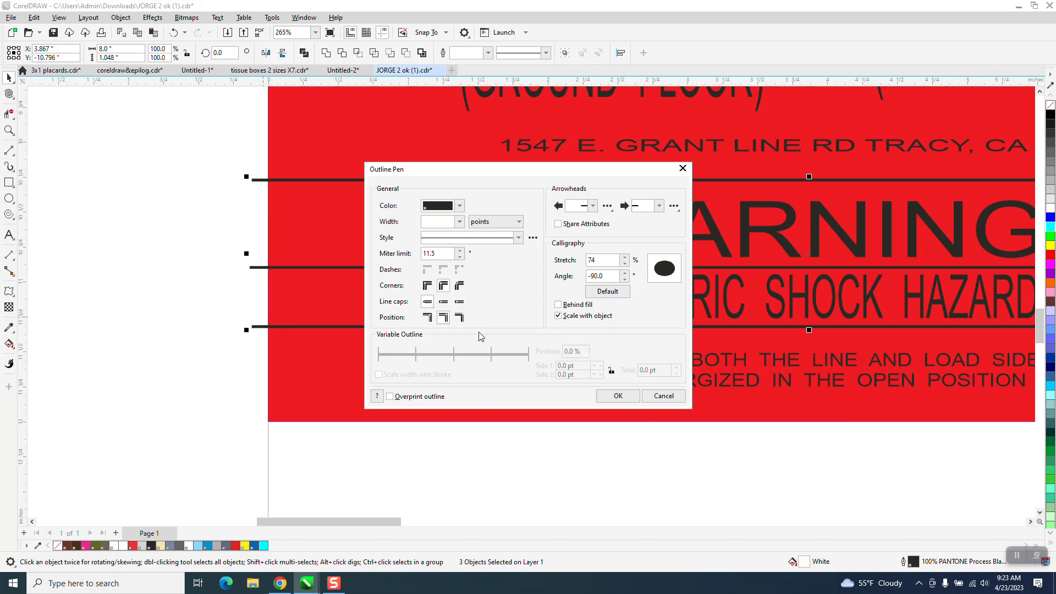
- Apply square line caps to the three horizontal WARNING lines
left_click(662, 396)
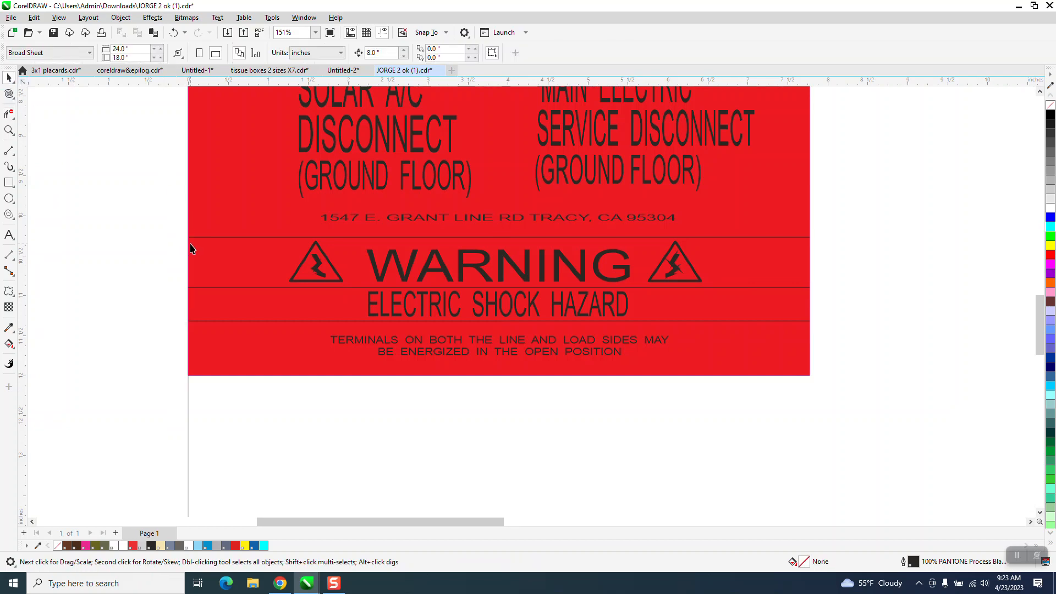
- Select label A's objects and group them back into one 106-object unit
left_click(204, 237)
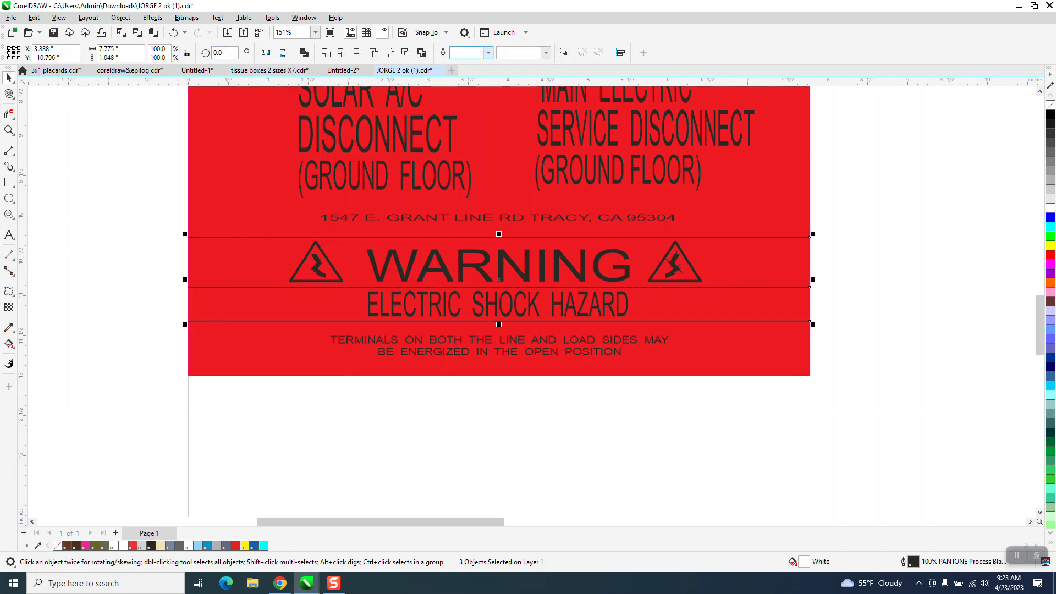
left_click(487, 53)
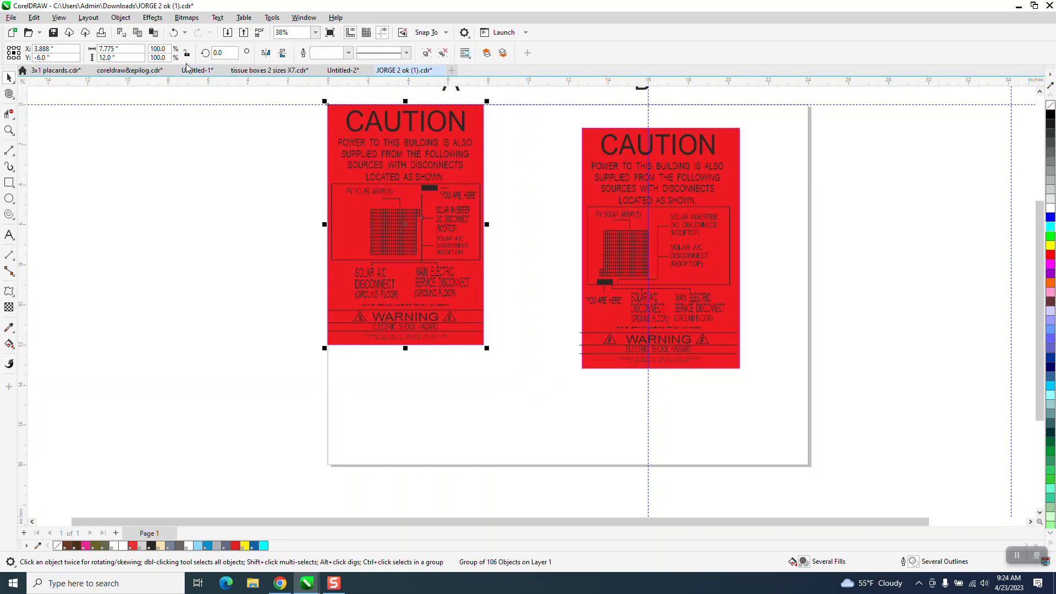
- Enter 8.0 as label A's width, keeping its 12-inch height
left_click(186, 52)
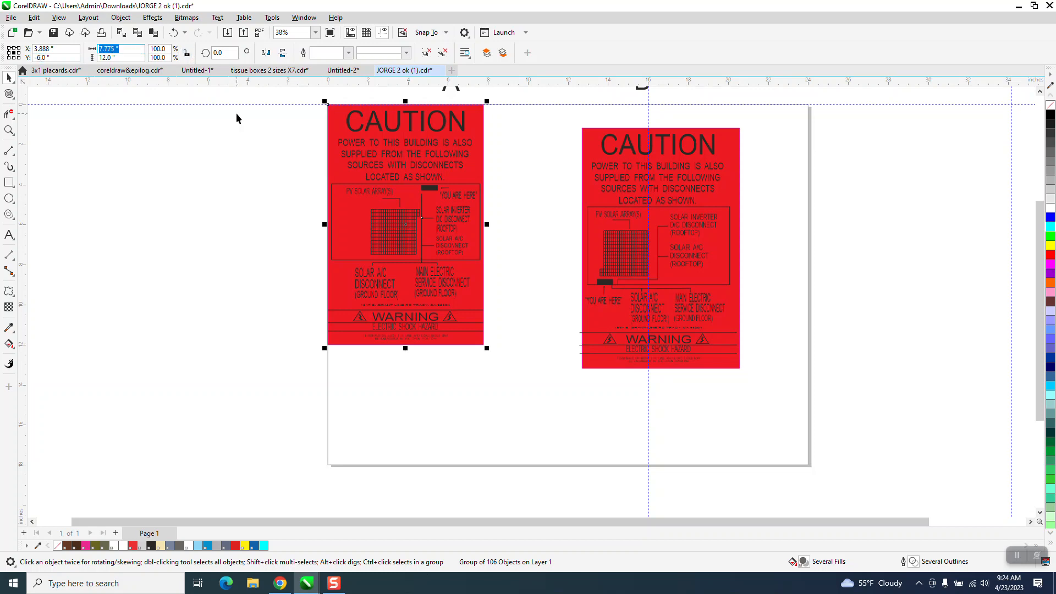
type("8.0 \"")
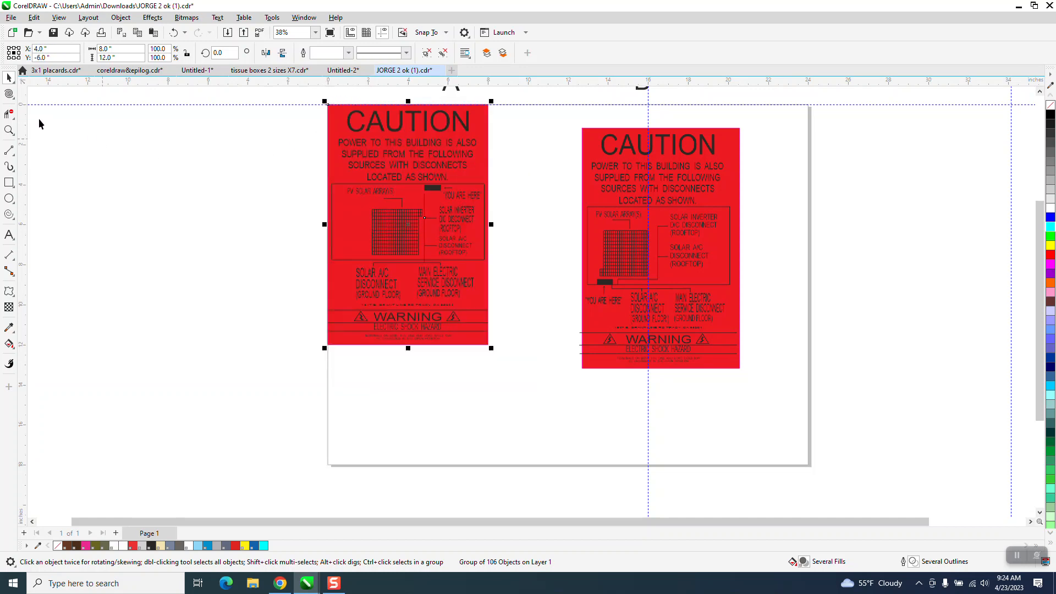
mouse_move(558, 125)
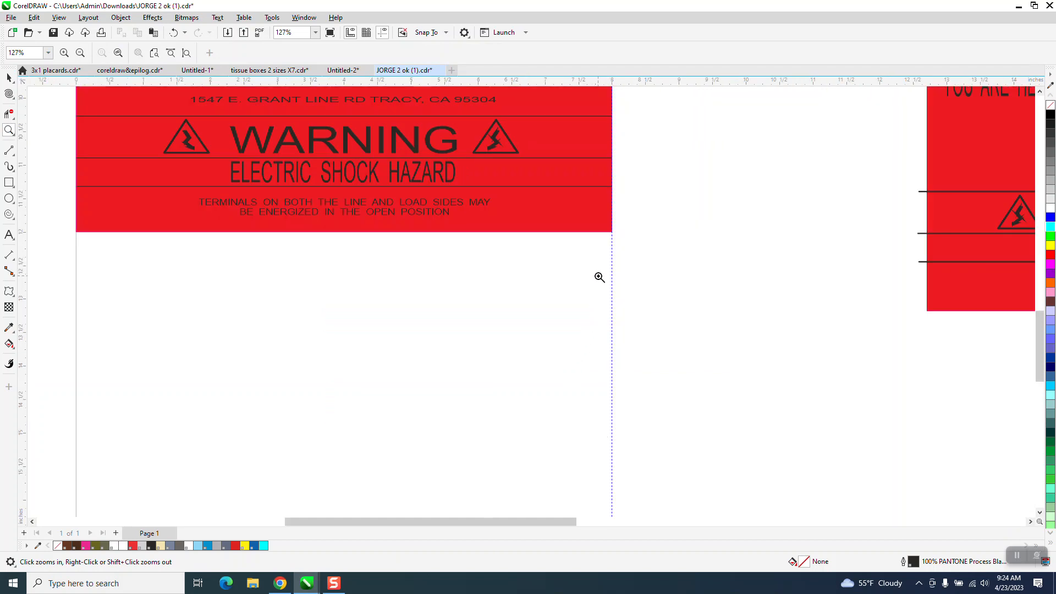
right_click(598, 277)
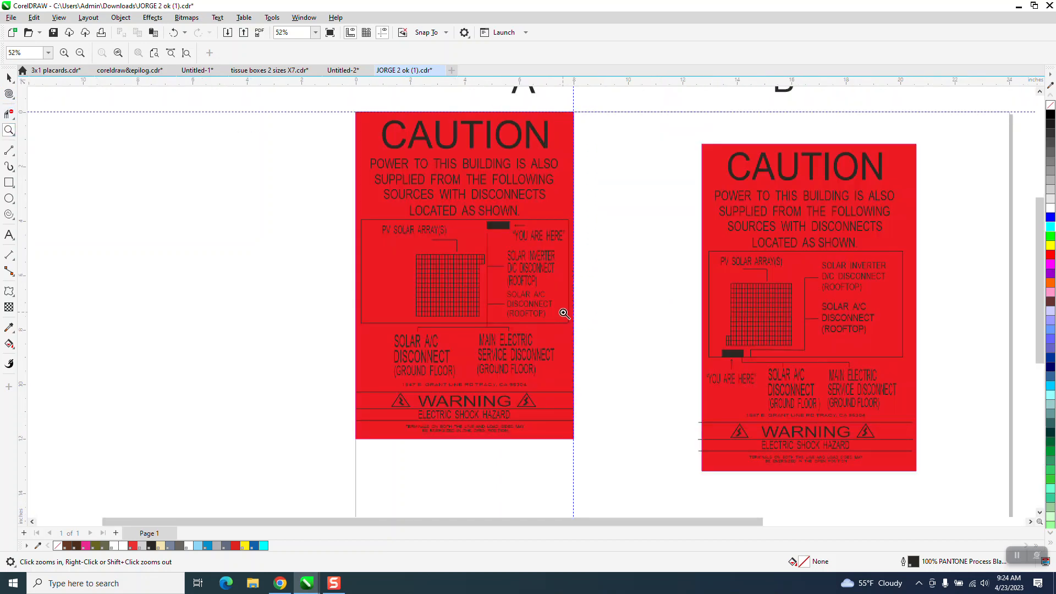
mouse_move(669, 300)
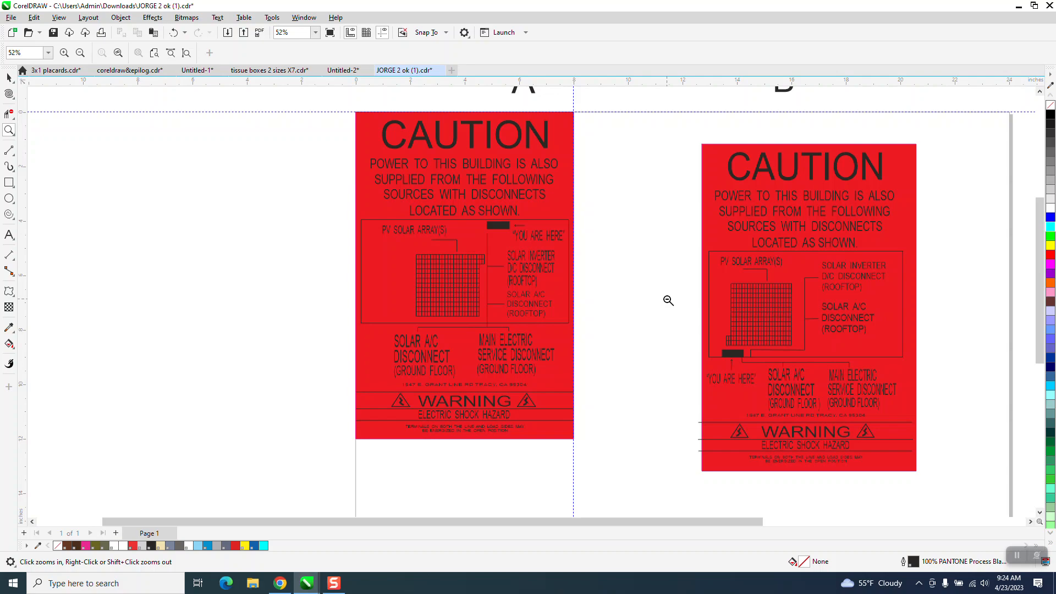